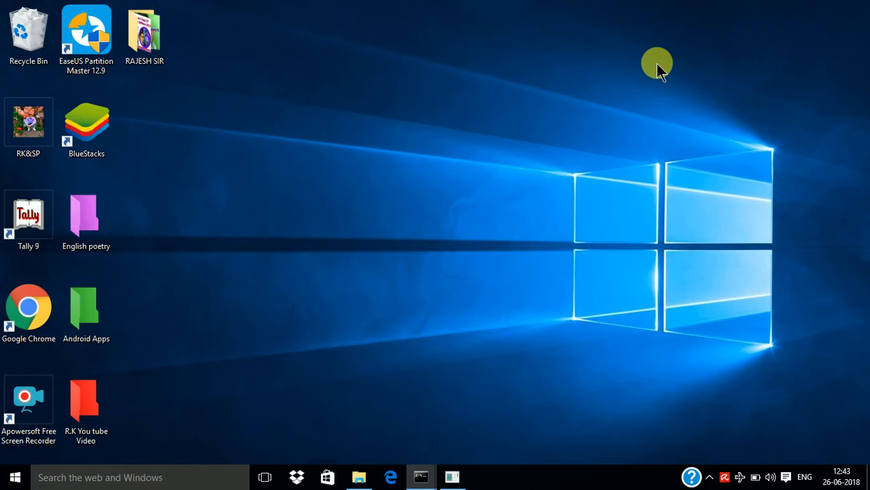
mouse_move(546, 102)
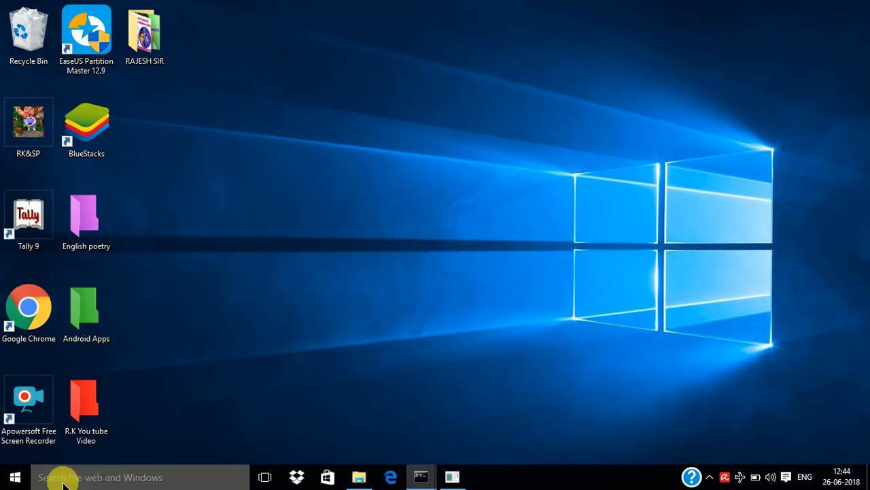
Search the taskbar for 'comm' so Command Prompt shows as the best match.
click(102, 476)
text(comm)
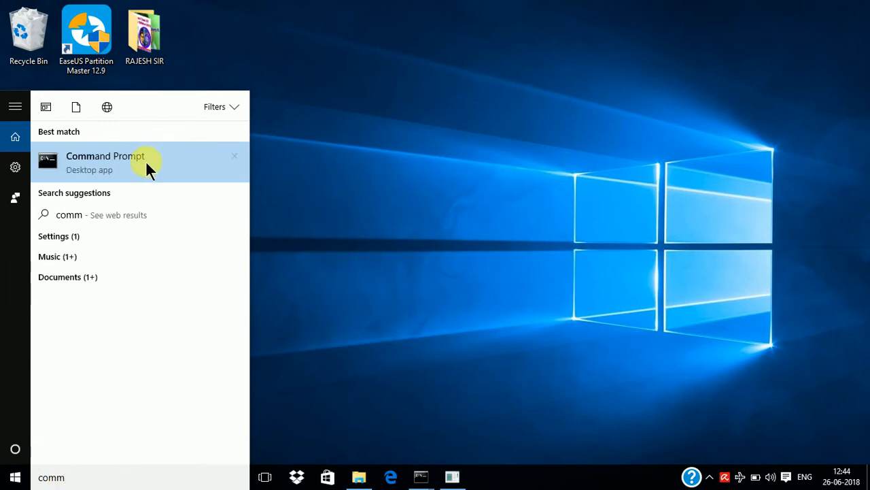
Launch Command Prompt maximized and run 'diskpart' to start a DiskPart session.
click(106, 163)
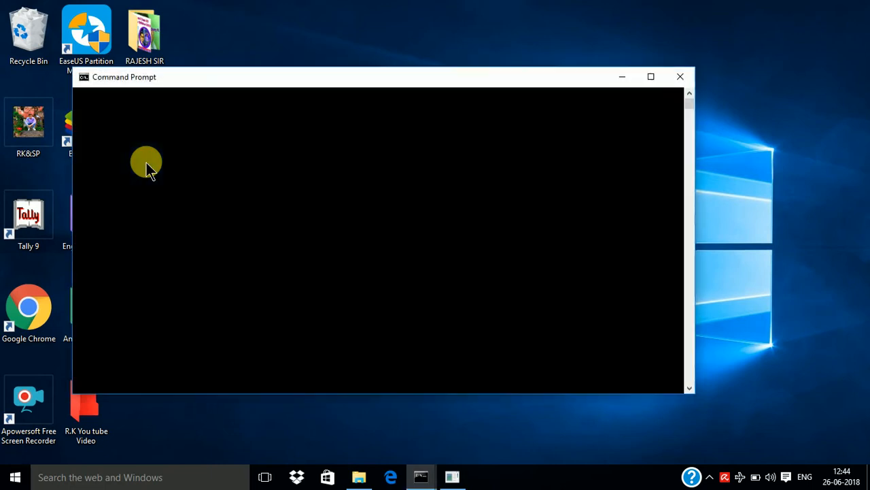
click(650, 76)
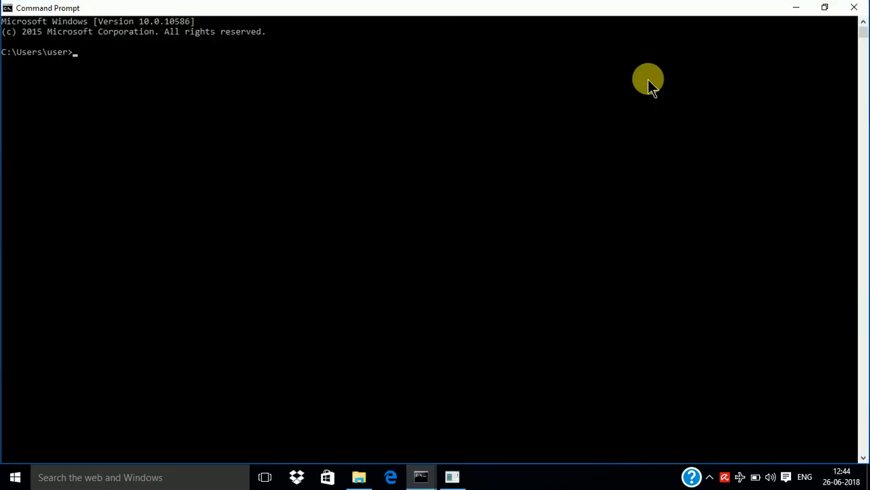
text(d)
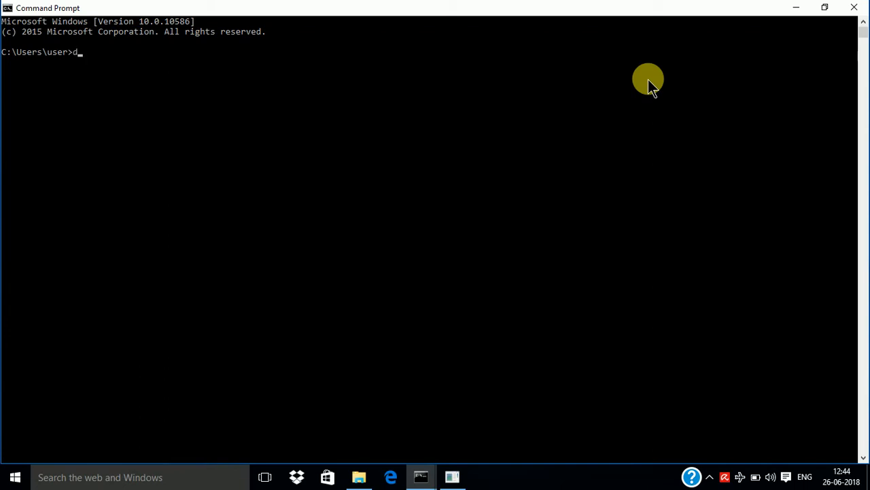
text(iskp)
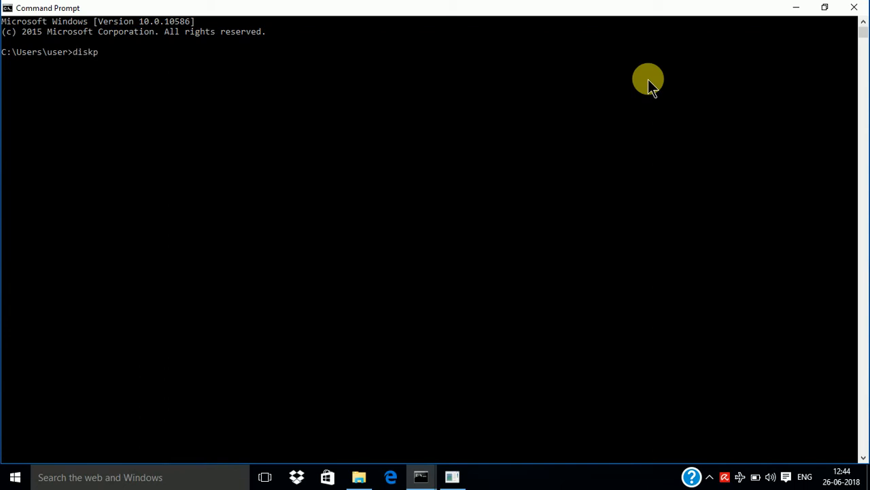
text(ar)
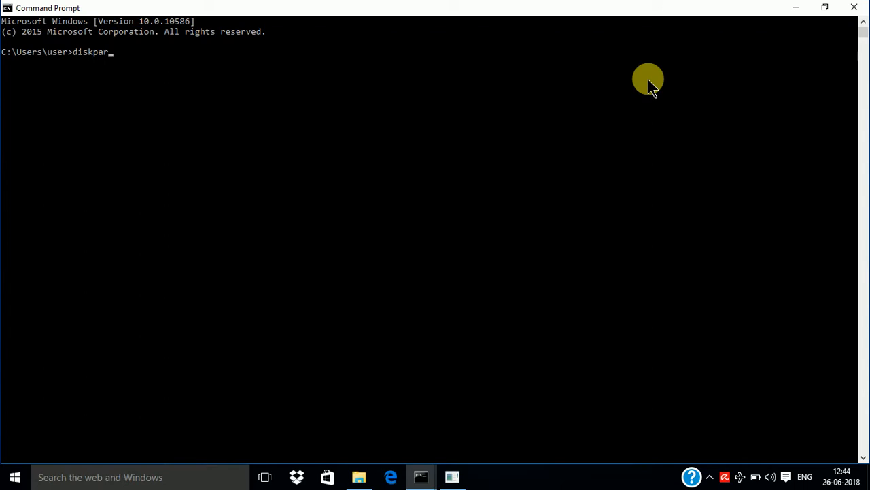
key(enter)
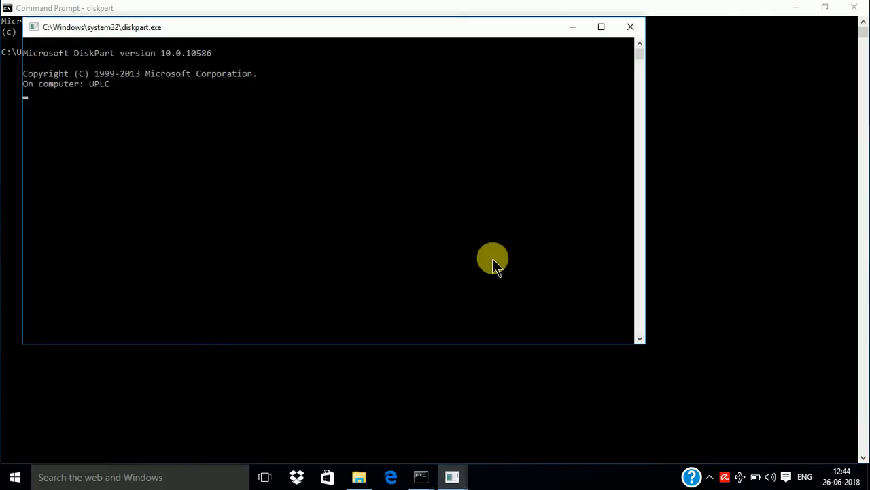
Run 'list disk' in the maximized DiskPart window to show Disk 0 and Disk 1.
click(601, 27)
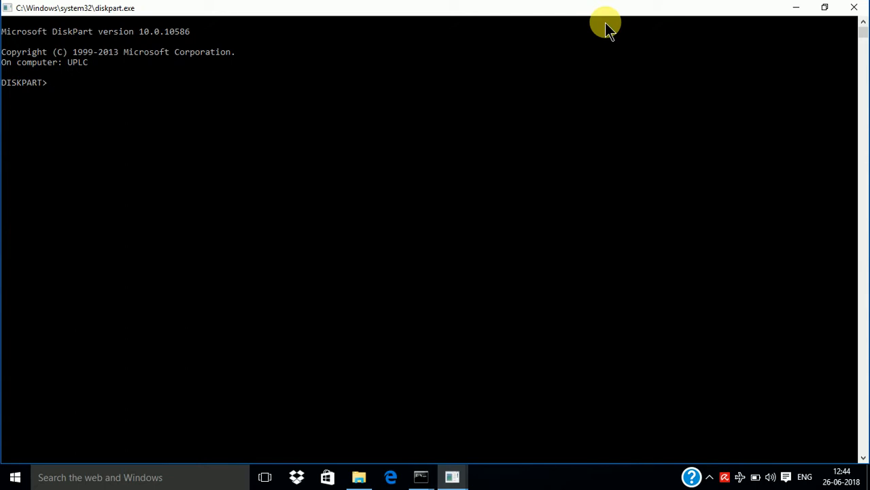
text(li)
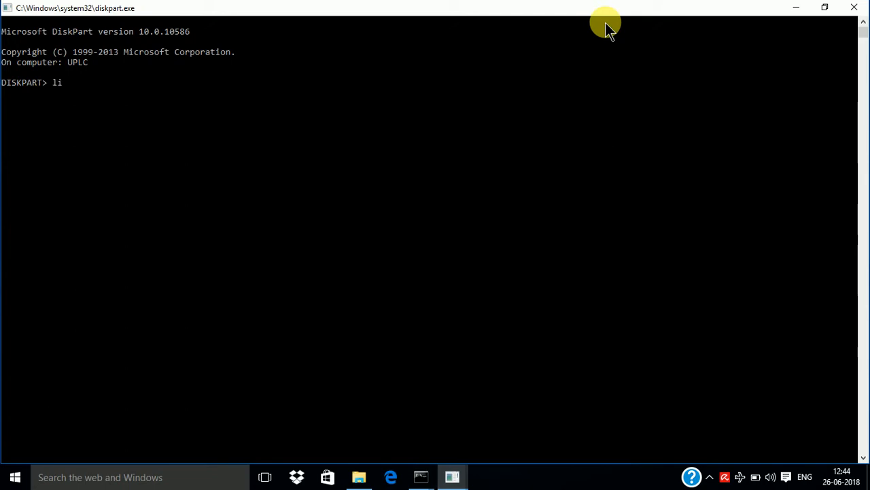
text(st)
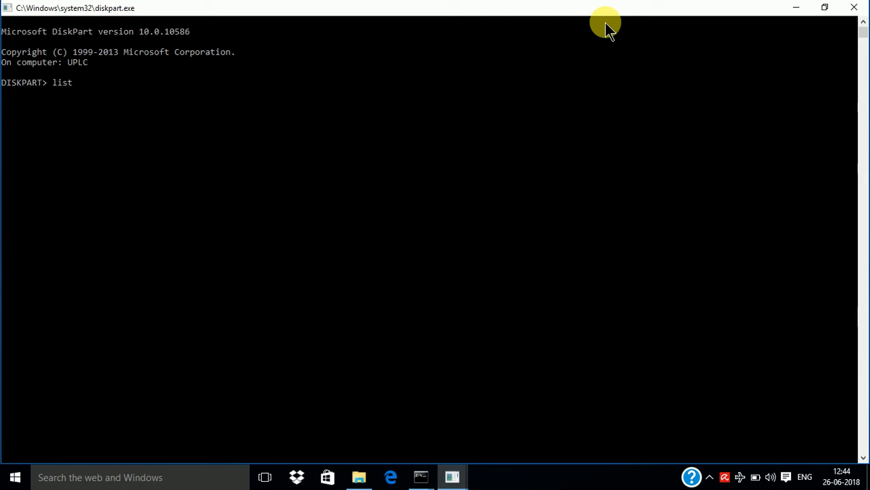
text(did)
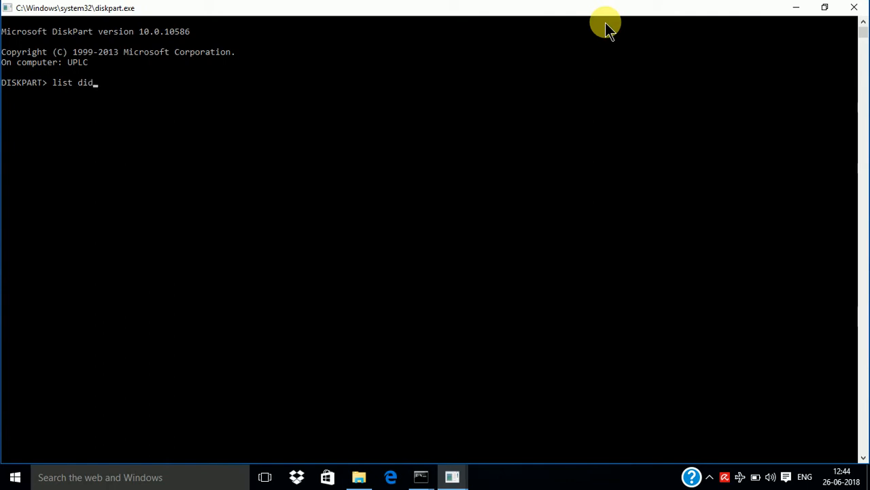
key(Backspace)
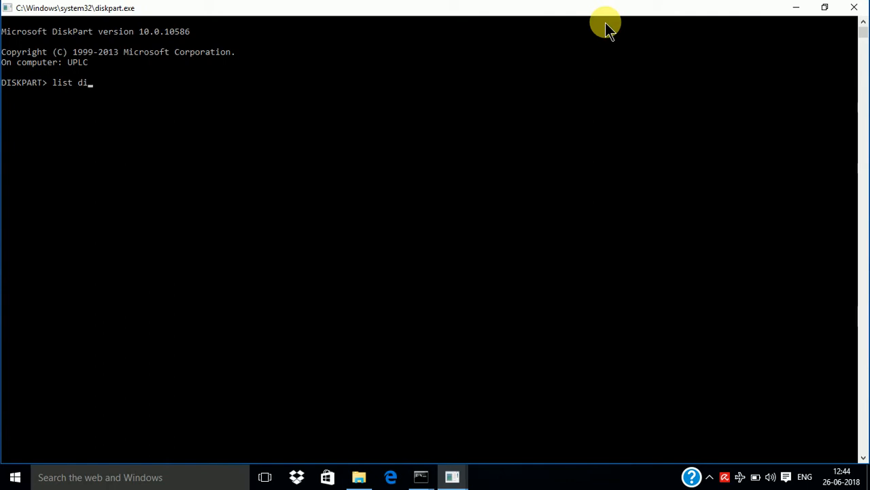
text(sk)
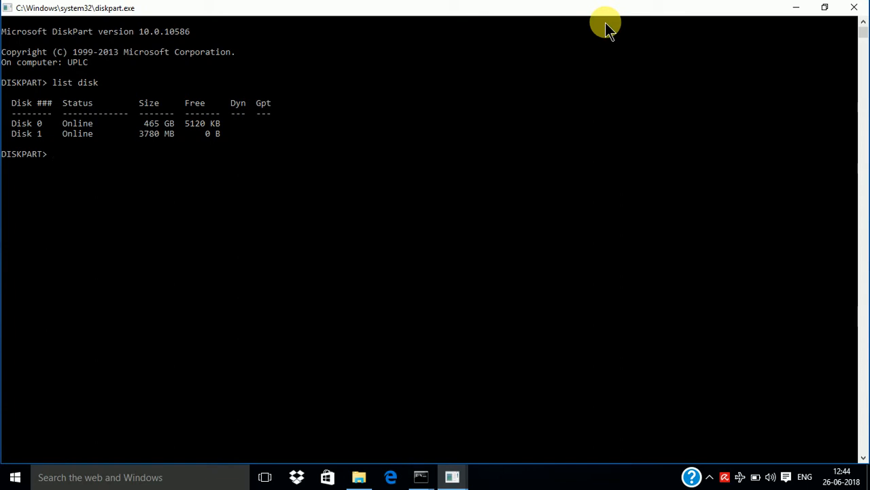
Select Disk 1 with 'select disk 1' and wipe it with 'clean'.
text(sel)
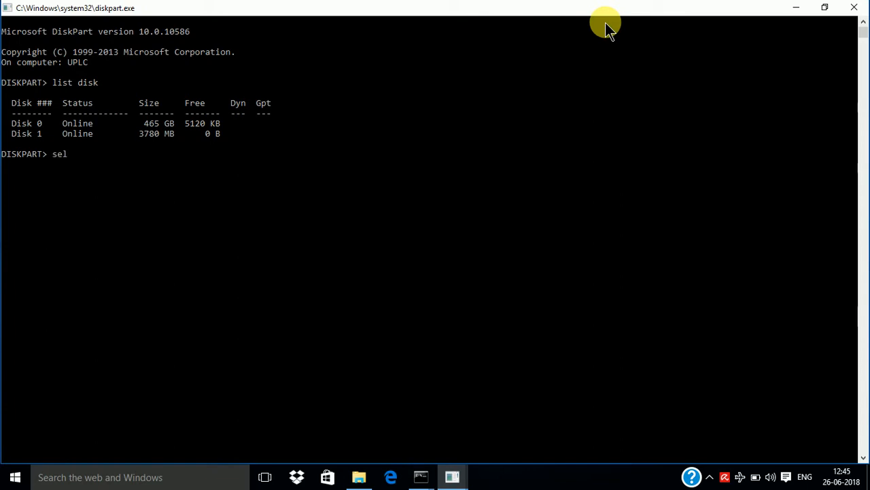
text(ec)
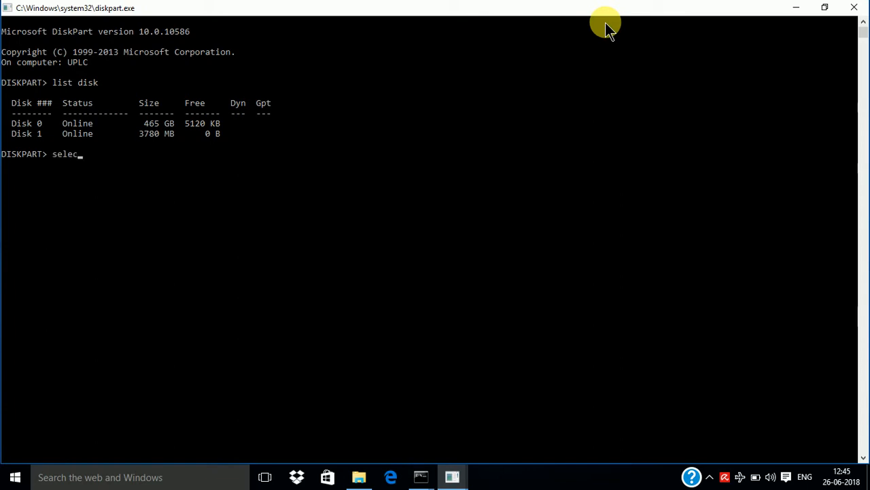
text(t)
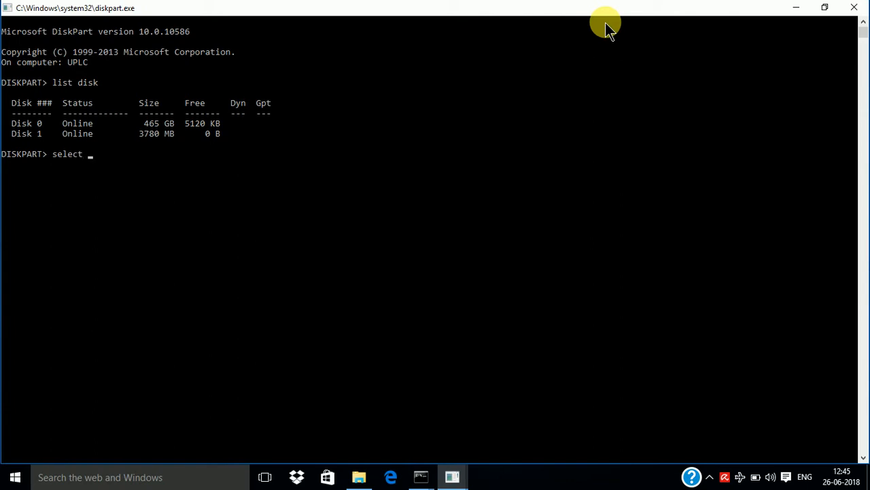
text(d)
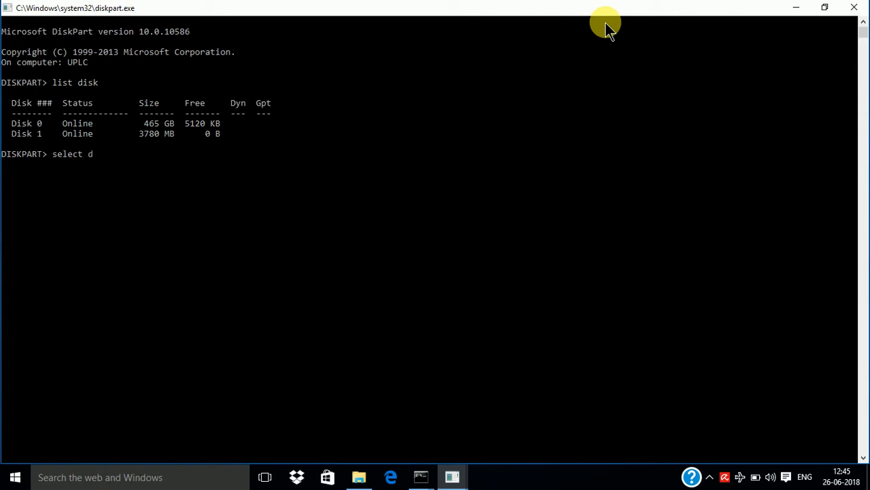
text(isk 1)
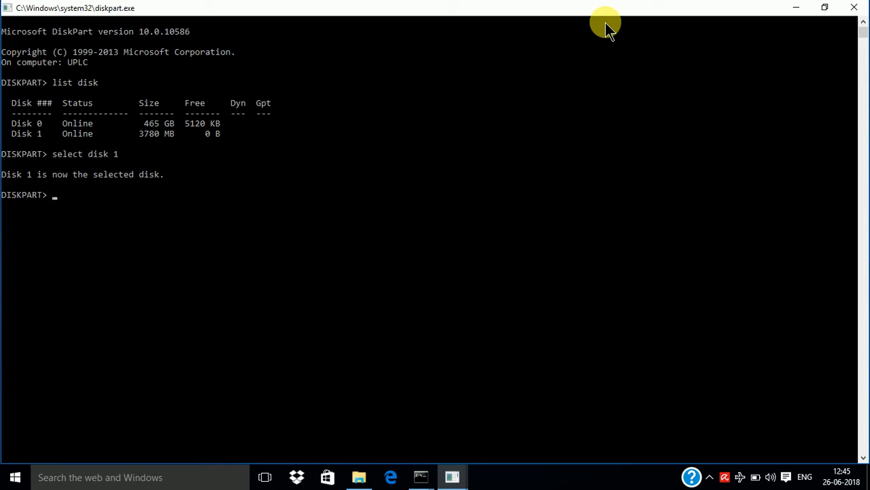
text(clean)
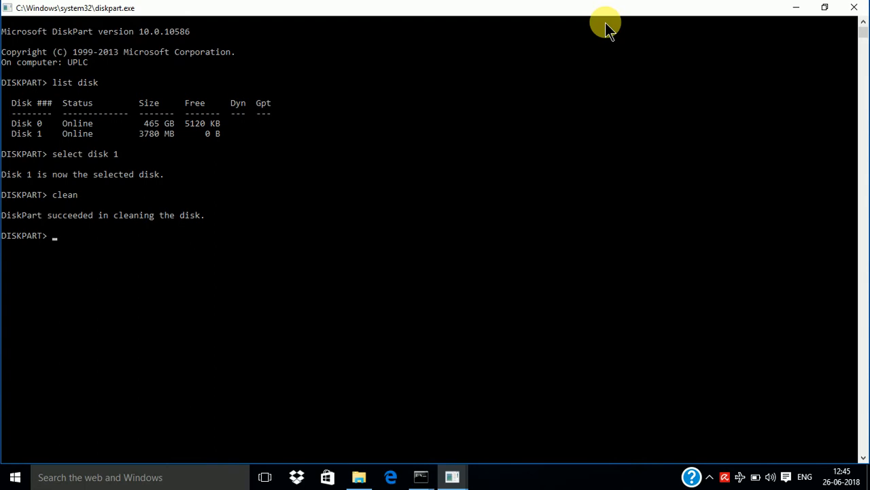
Run 'create partition primary' to make a primary partition on Disk 1.
text(c)
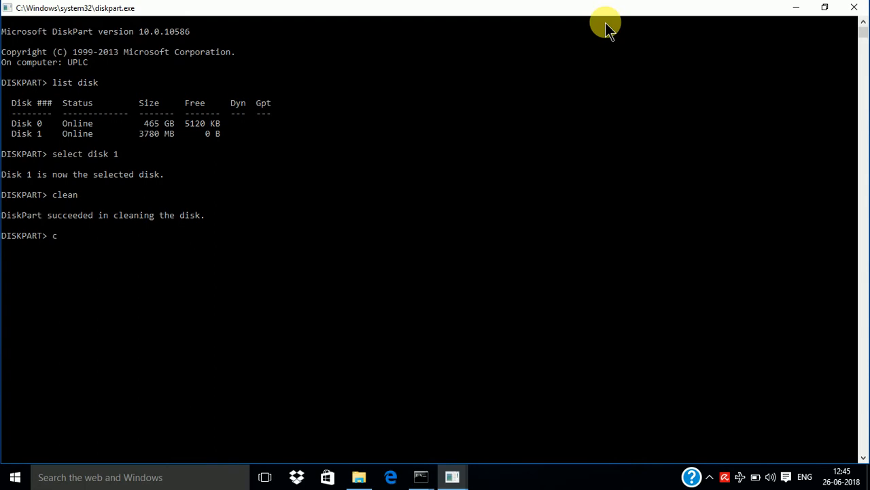
text(reate)
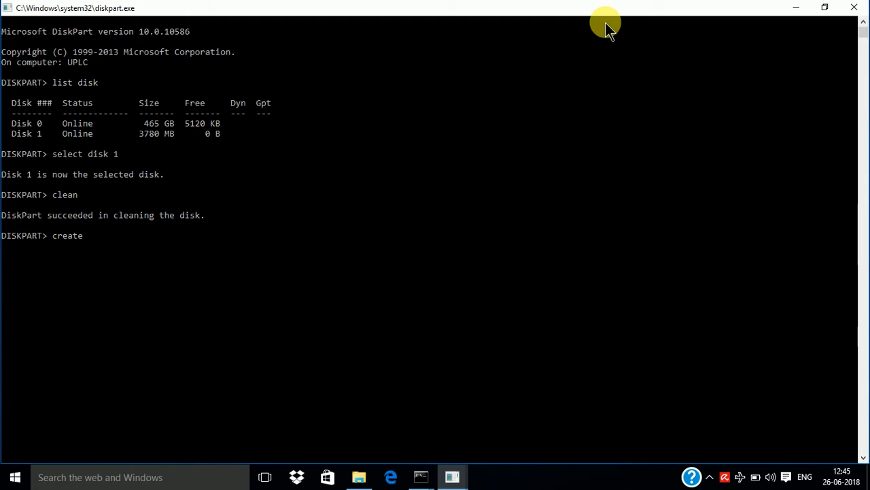
text(par)
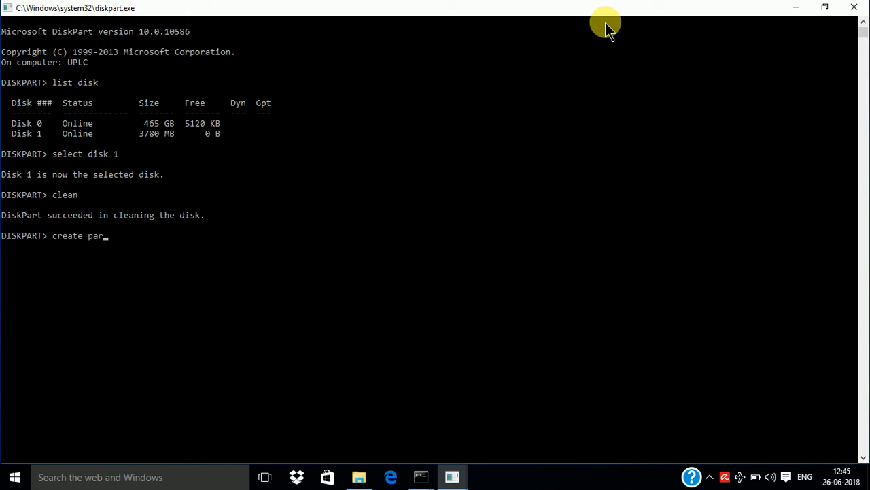
text(tit)
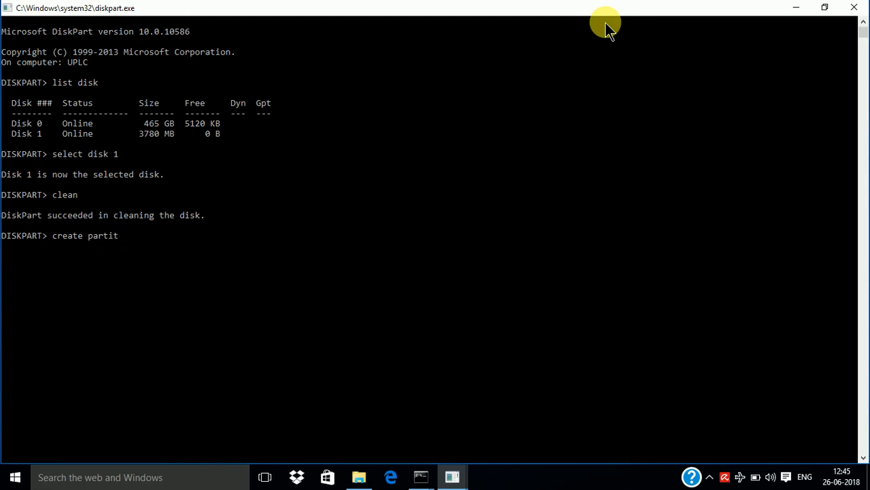
text(ion)
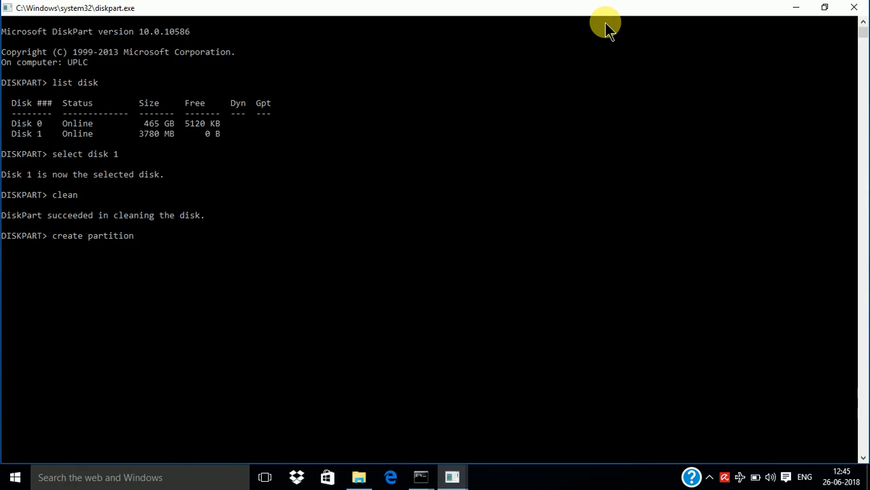
text(pri)
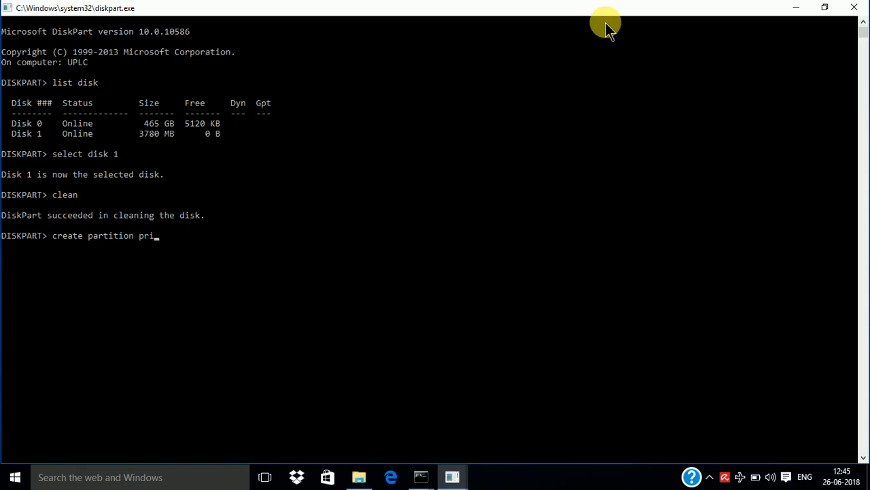
text(ma)
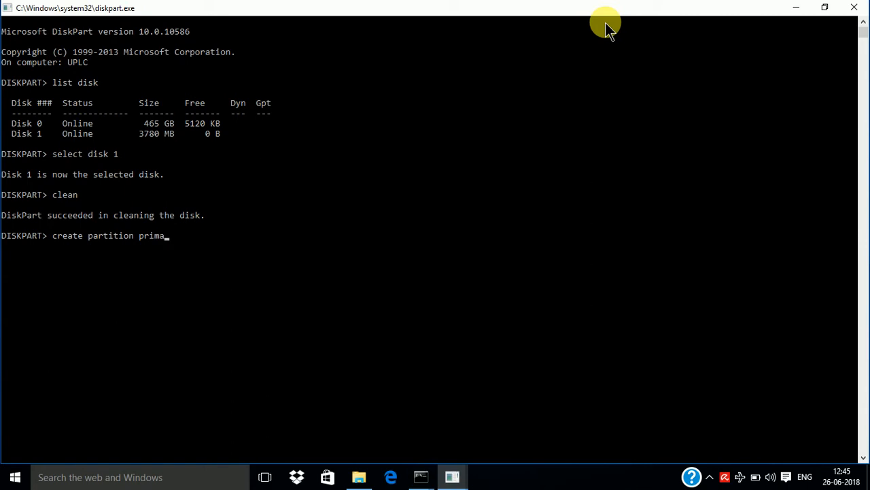
text(ry)
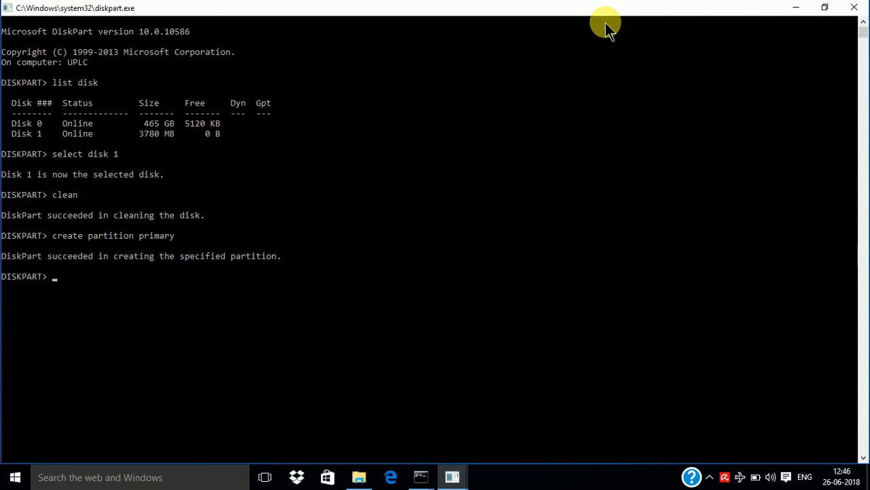
Run 'select partition 1' to make partition 1 the working partition.
text(s)
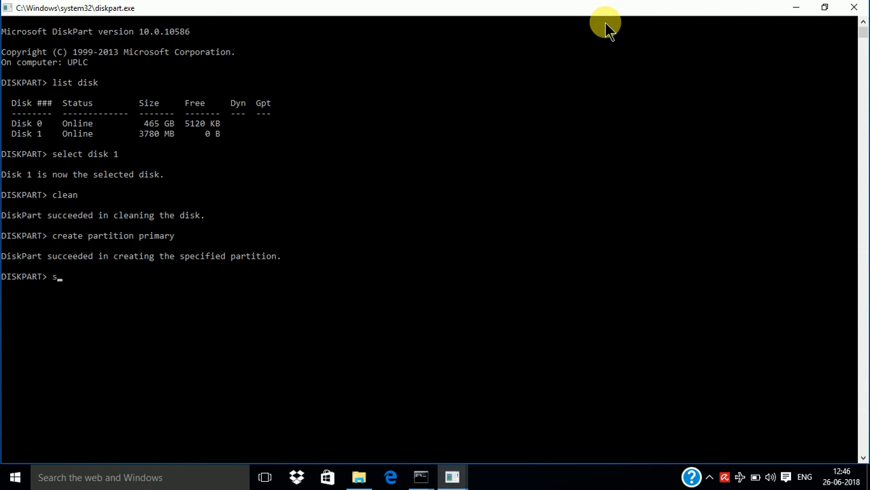
text(ele)
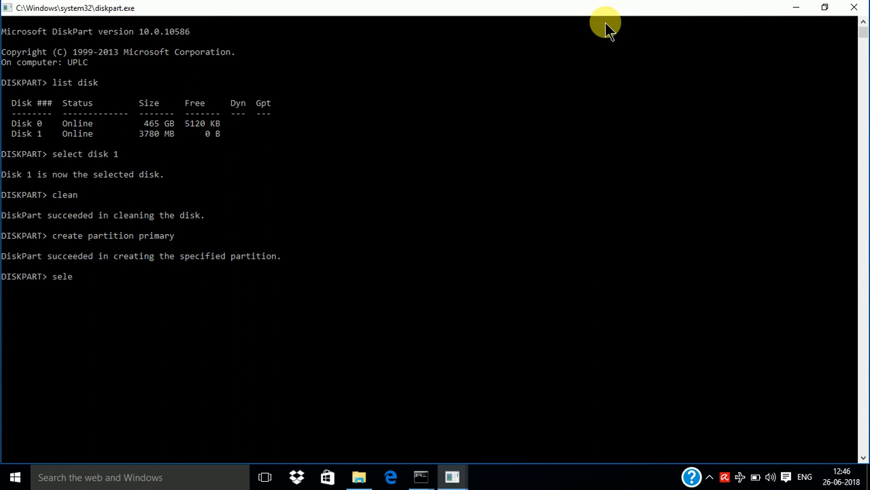
text(ct)
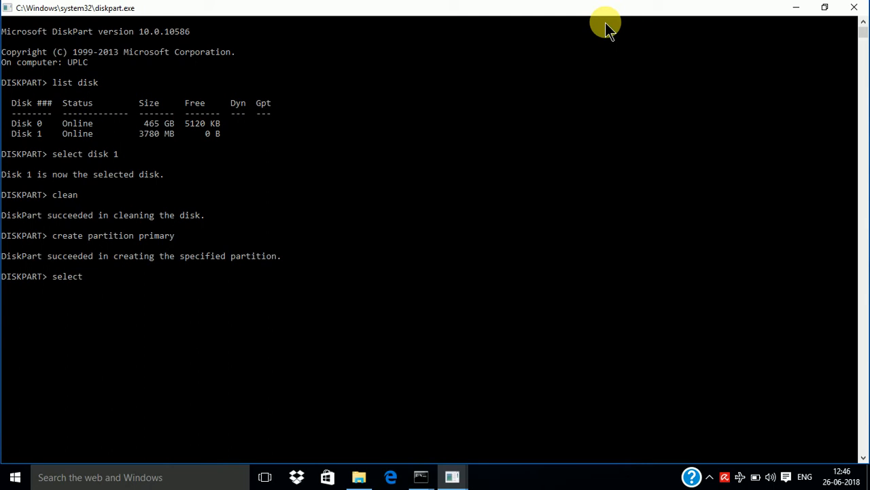
text(par)
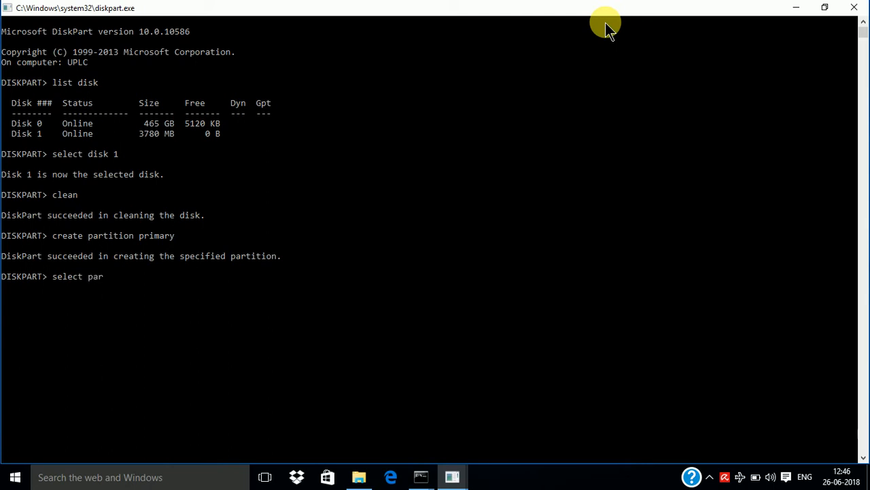
text(ti)
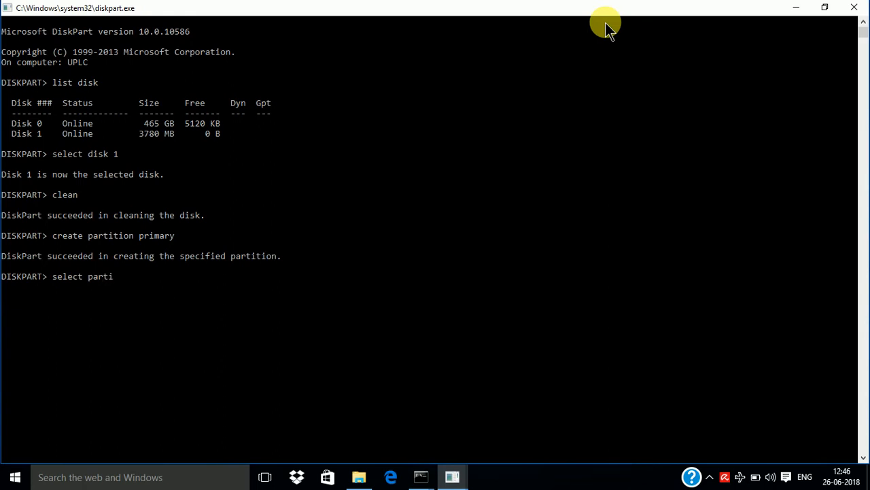
text(tion)
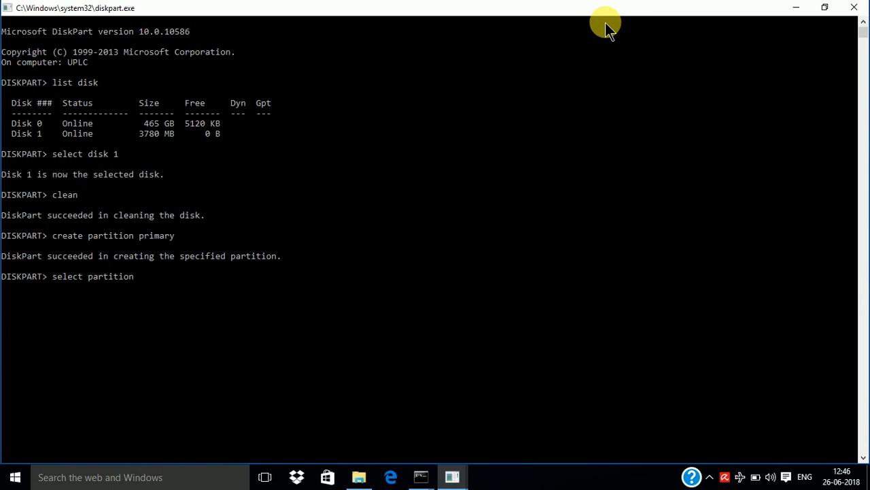
text(1)
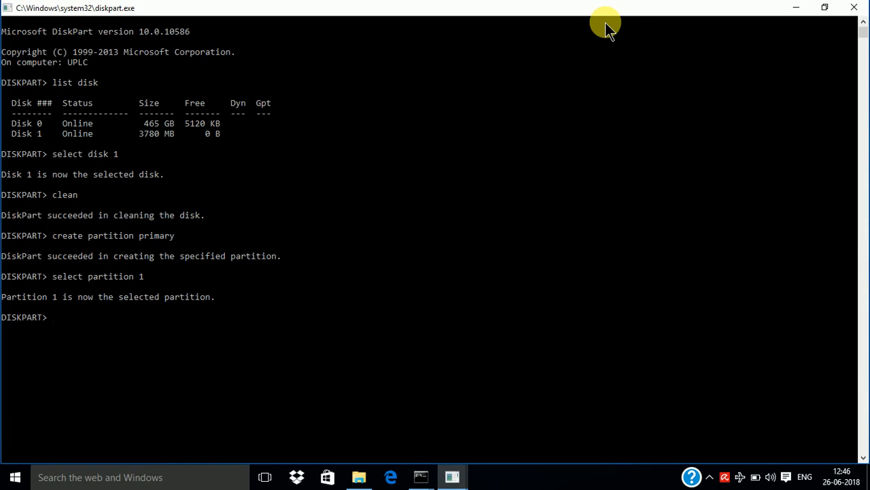
Run 'active' to mark partition 1 as the active partition.
text(act)
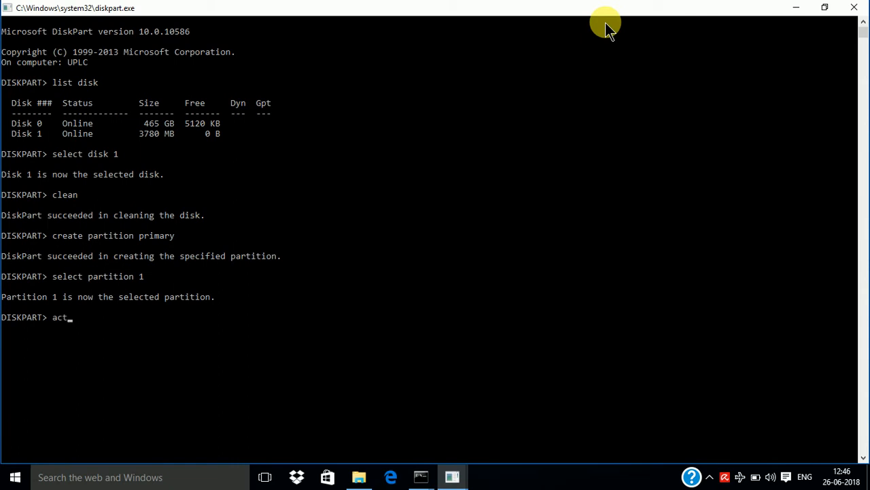
text(ive)
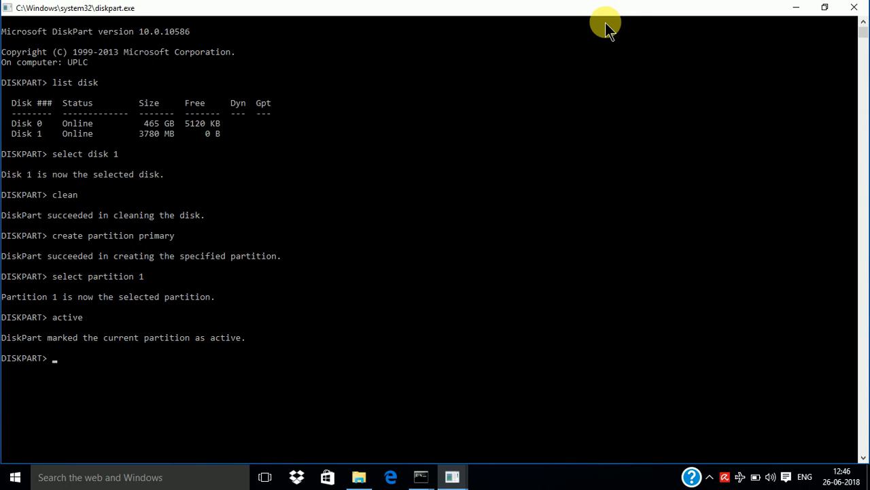
Run 'format fs=fat32 quick' and wait for the volume to format to 100 percent.
text(foma)
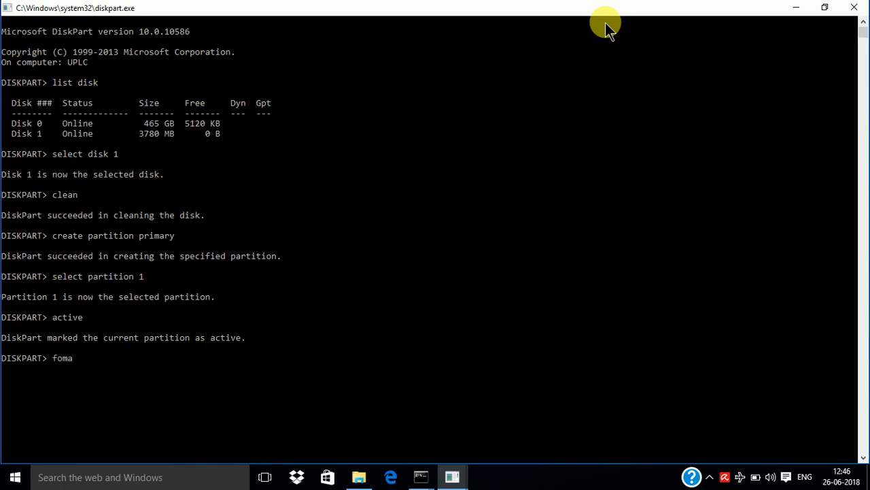
key(Backspace)
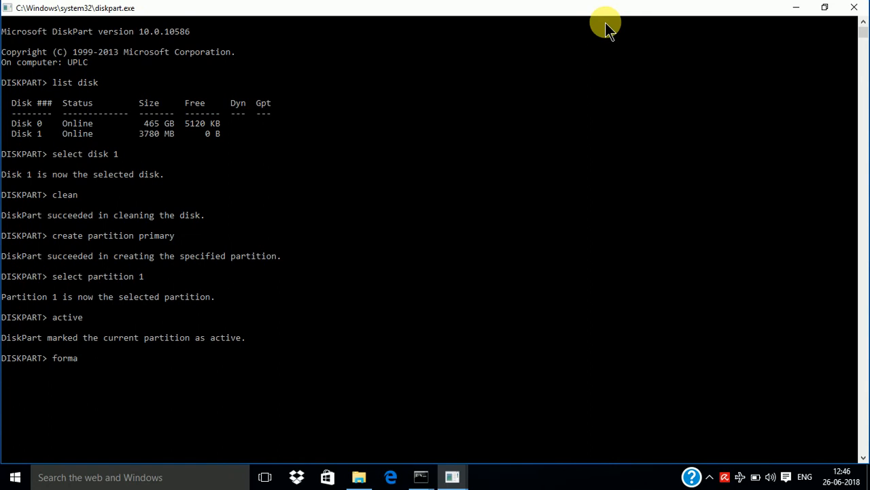
text(t)
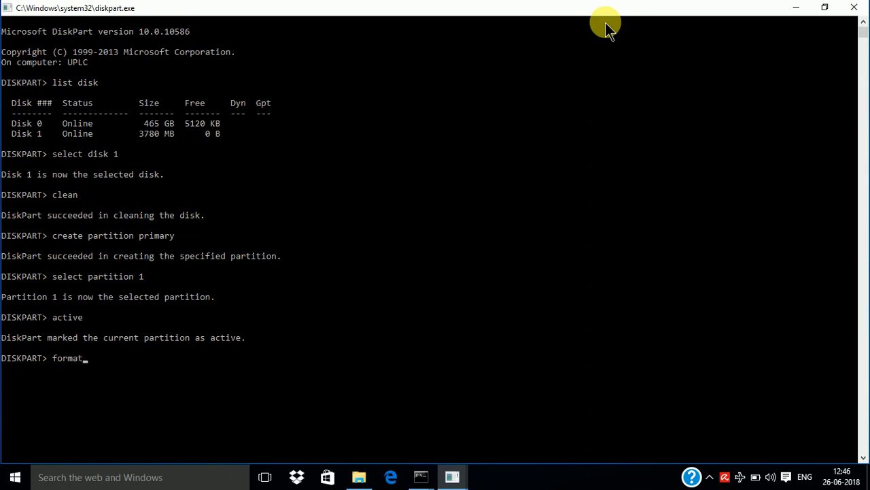
text(f)
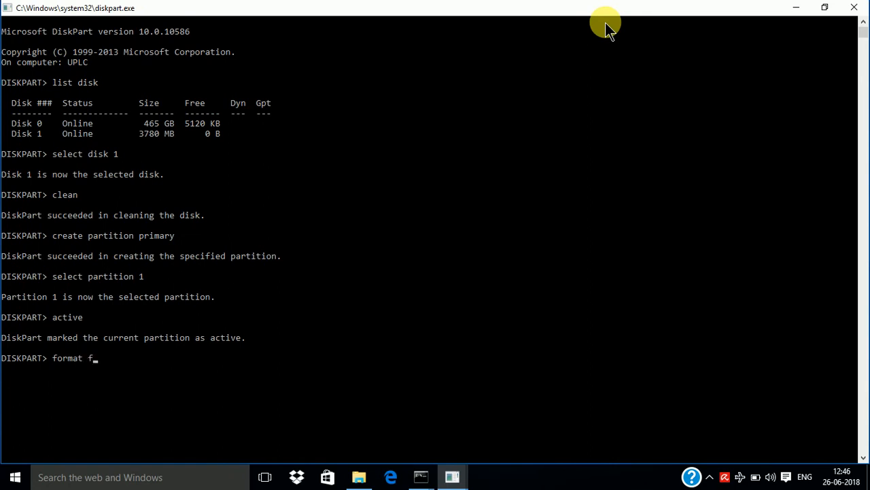
text(s)
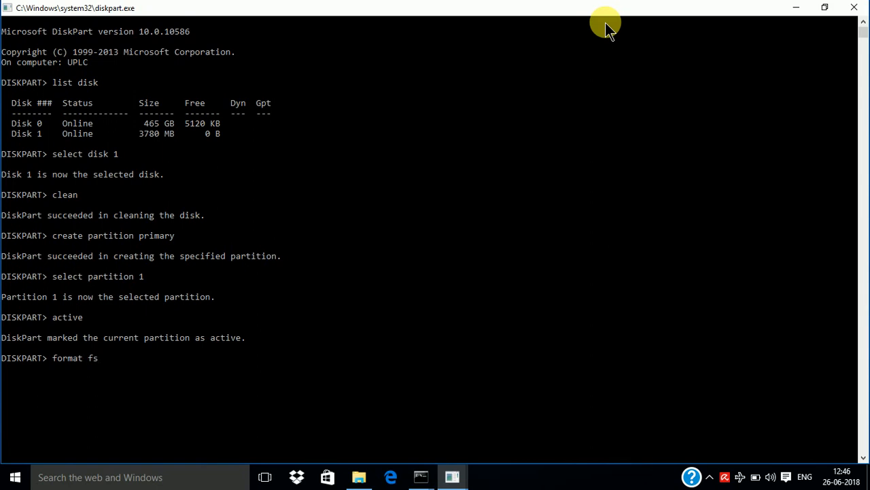
text(+)
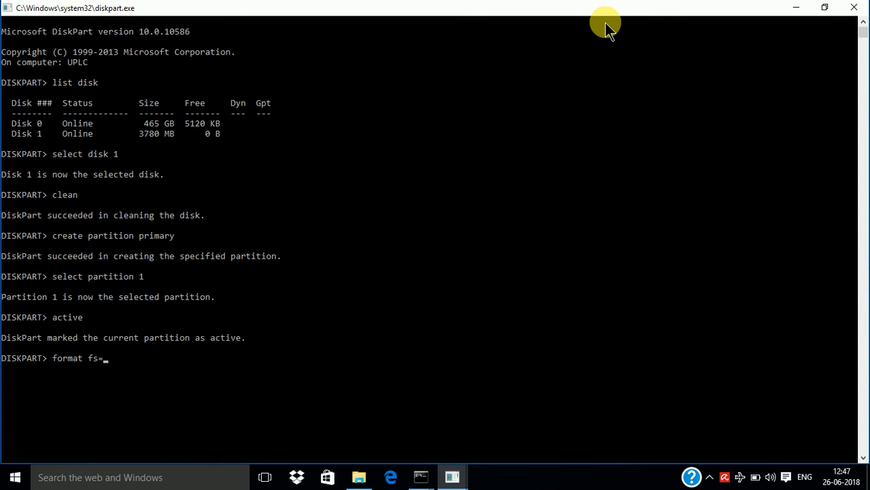
text(fat)
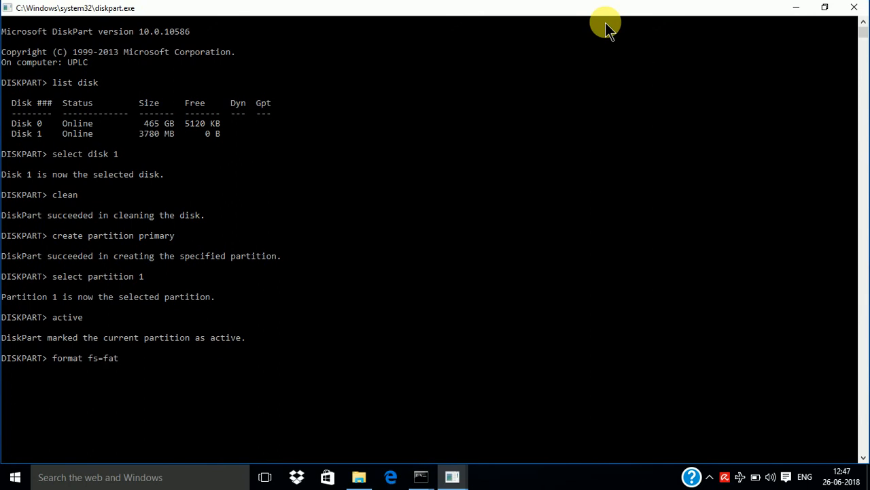
text(3)
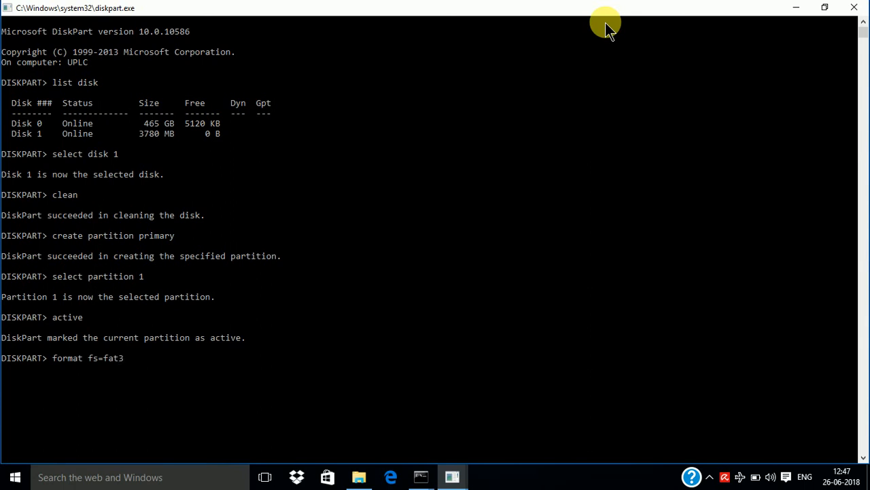
text(2)
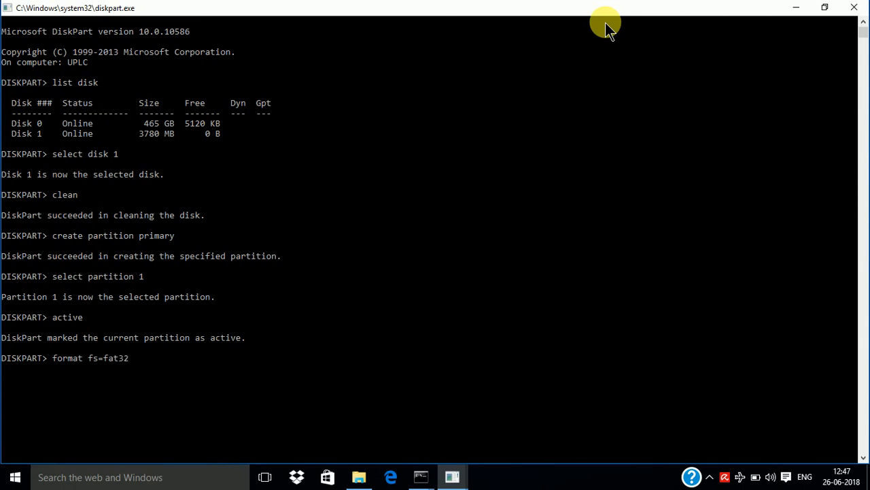
text(qui)
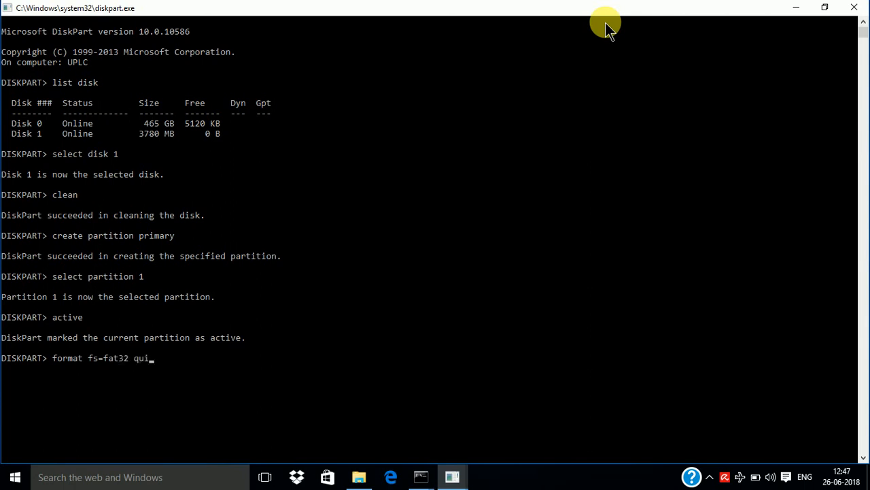
text(ck)
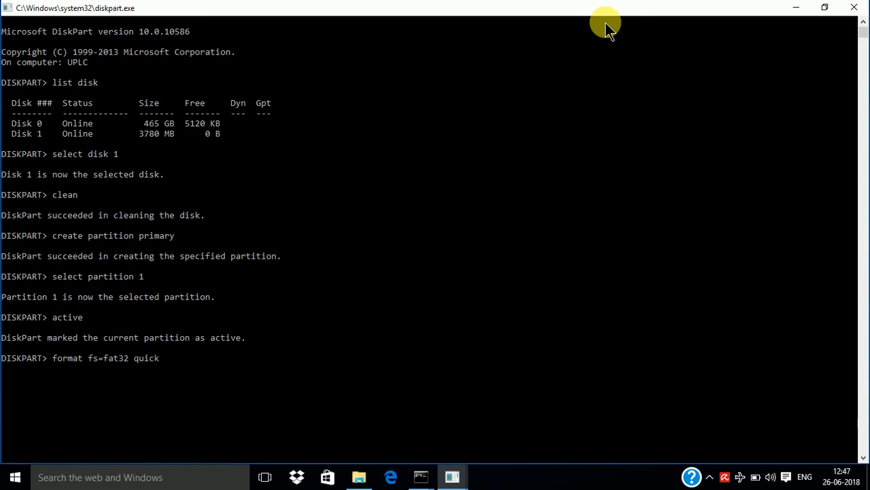
key(enter)
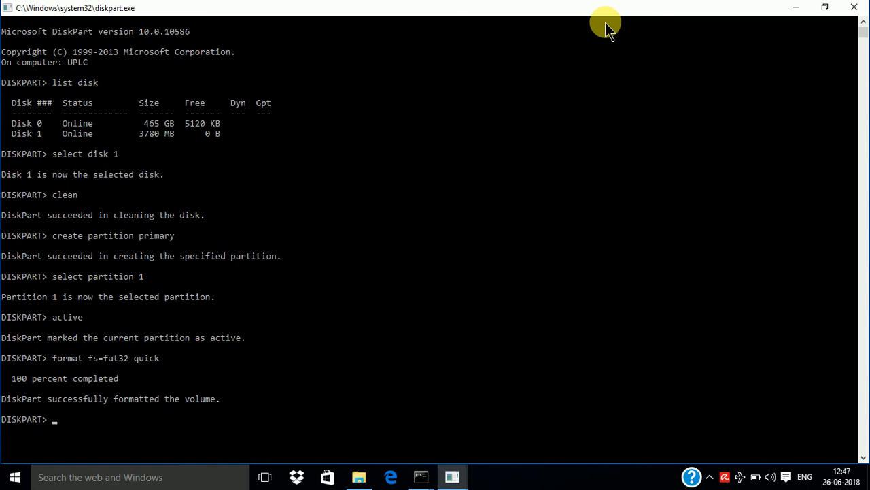
Run 'assign' to give the FAT32 volume a drive letter (G:).
text(ass)
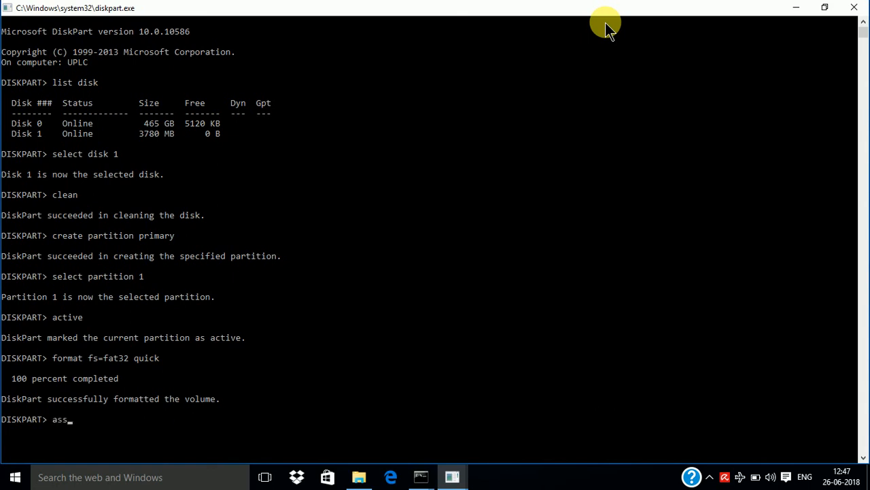
text(i)
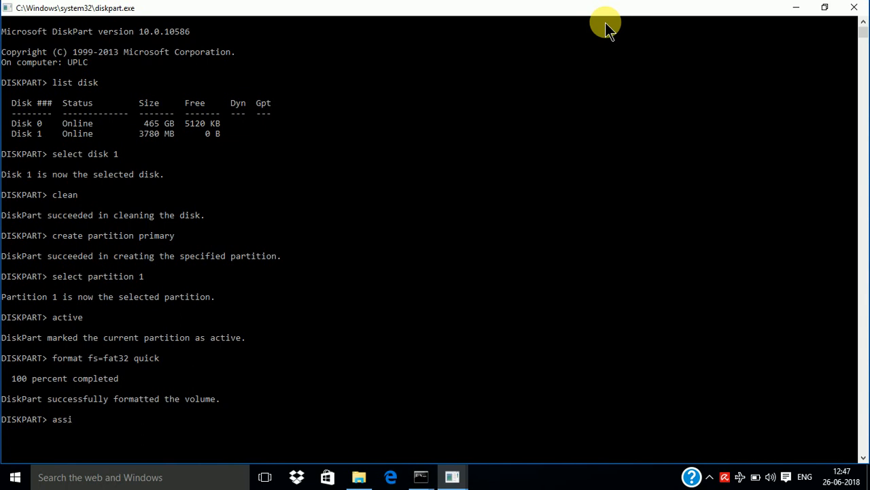
text(gn)
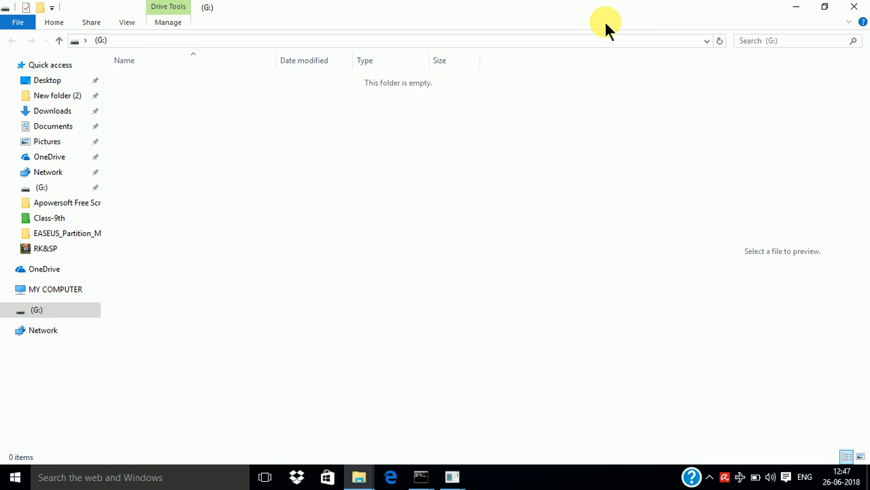
mouse_move(360, 476)
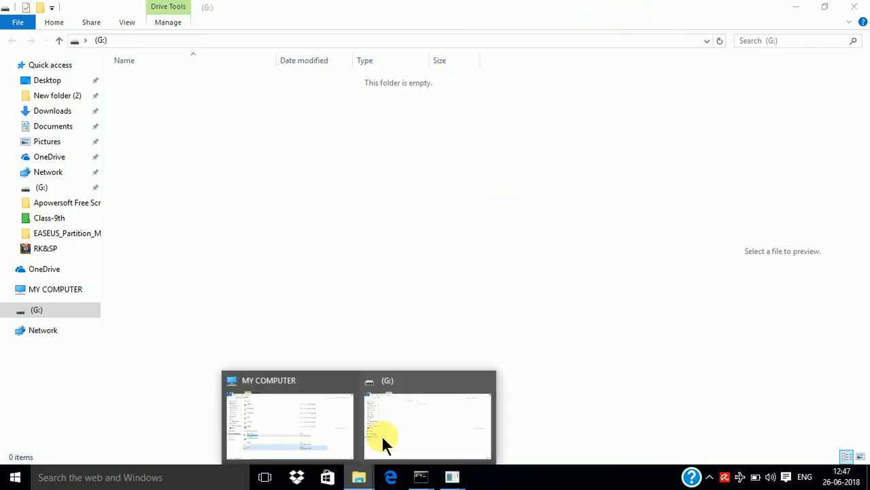
mouse_move(418, 436)
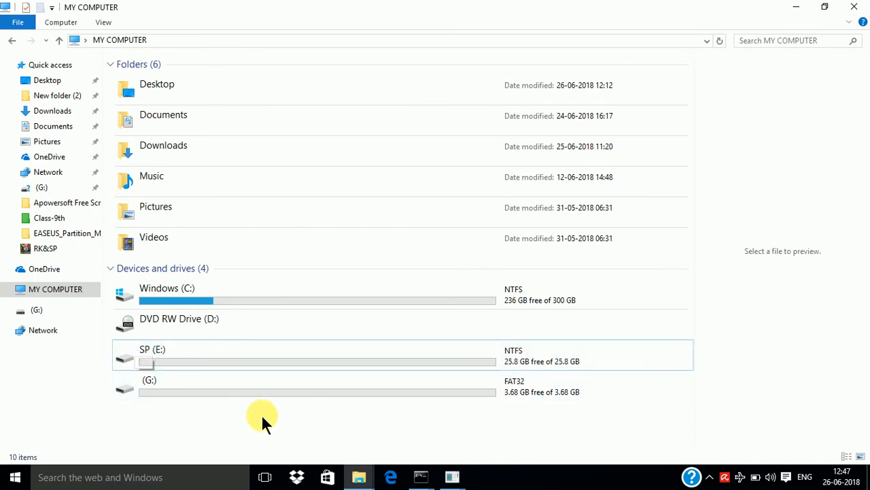
mouse_move(259, 408)
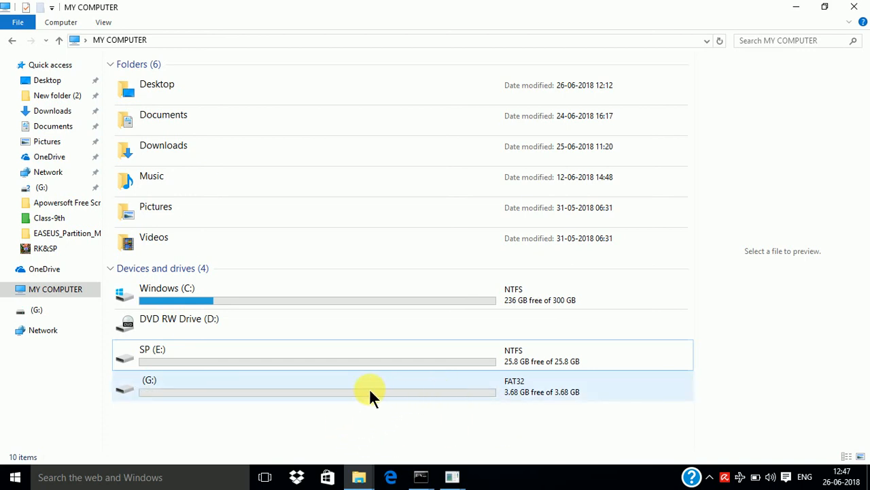
mouse_move(415, 394)
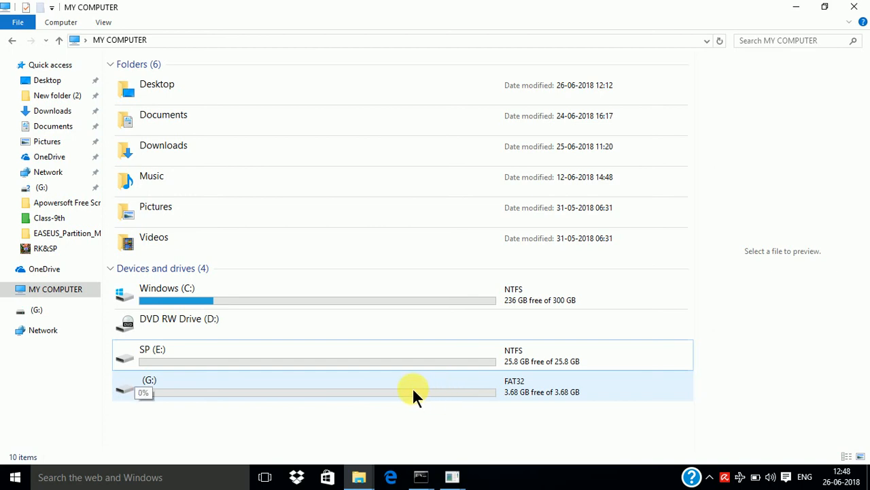